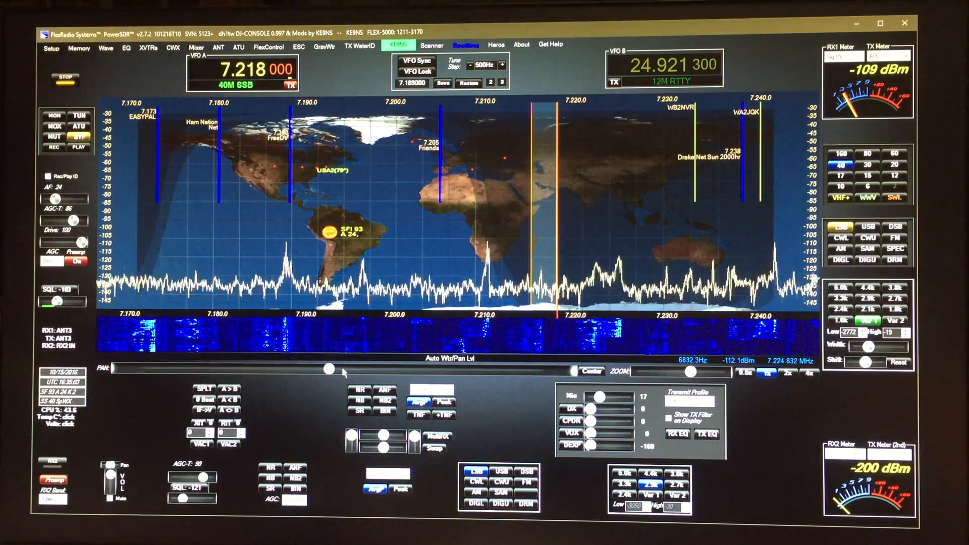
# Choose COM17 as the rotor port in the CAT Control settings.
pyautogui.click(466, 45)
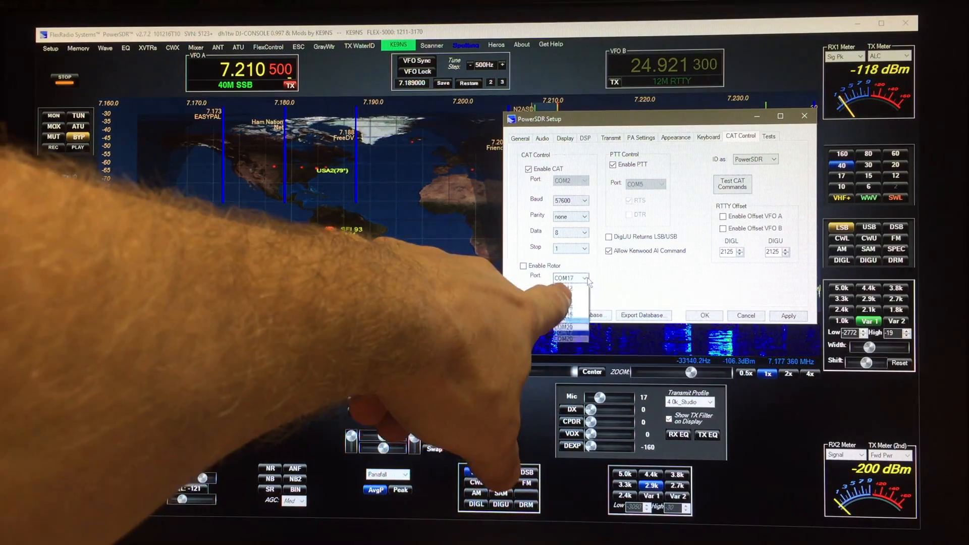
pyautogui.click(568, 277)
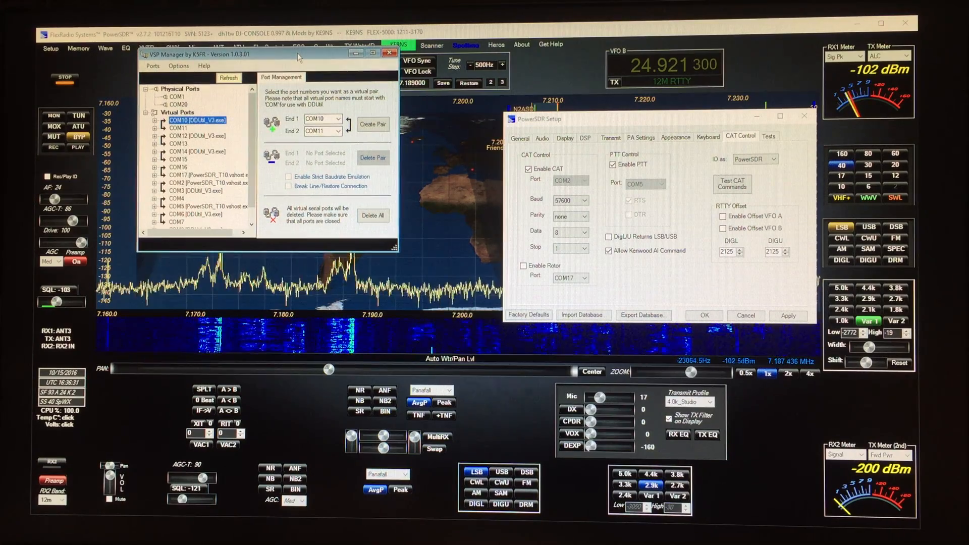
# Close the virtual serial port manager listing the COM10/COM11 pair.
pyautogui.click(388, 53)
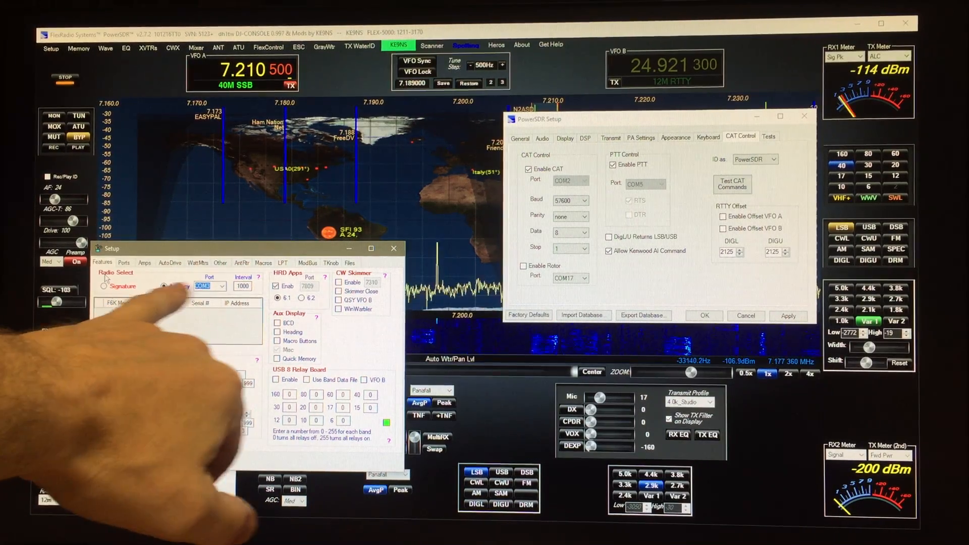
# Review the AntRtr rotor settings, then show the Ports page with RCP1–RCP5 assignments.
pyautogui.click(164, 285)
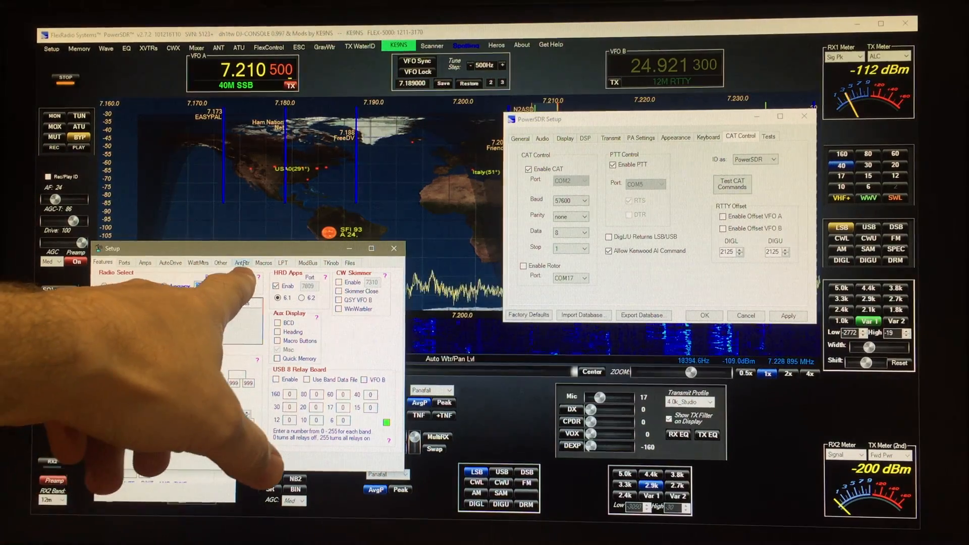
pyautogui.click(241, 262)
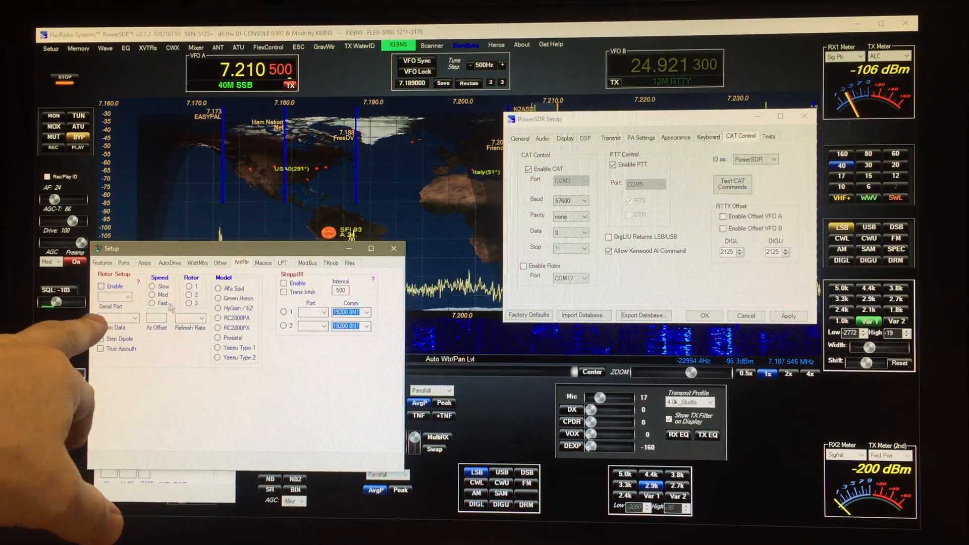
pyautogui.click(130, 296)
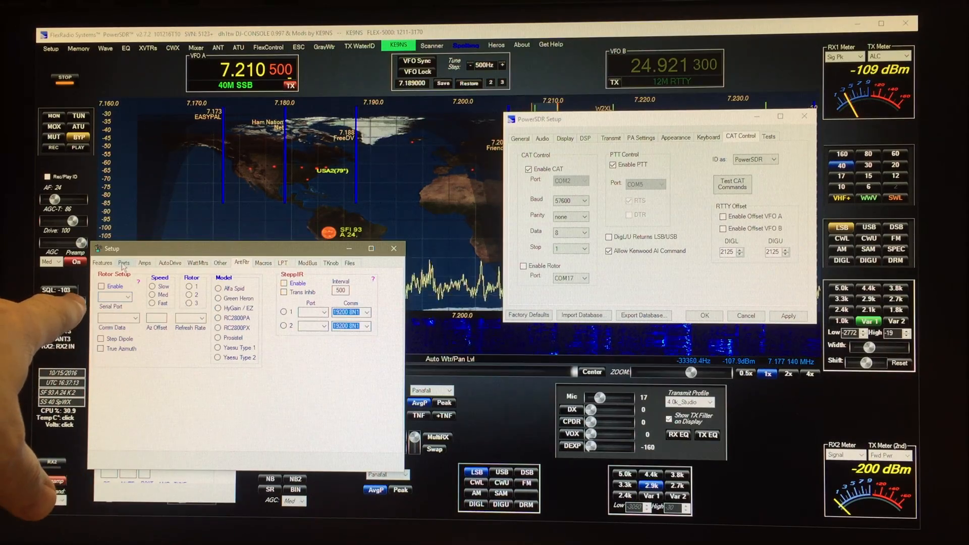
pyautogui.click(123, 262)
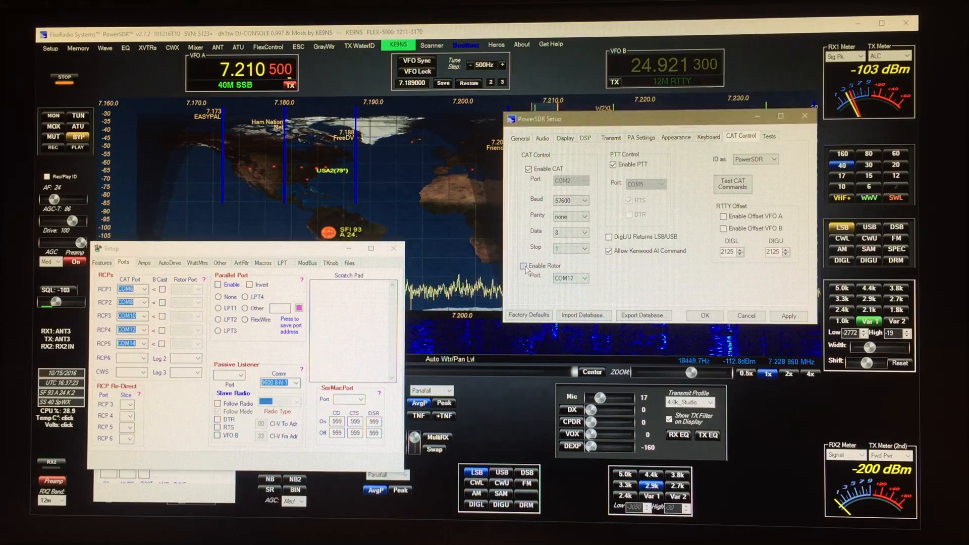
# Enable rotor output in the CAT settings and close DDUtil's setup window.
pyautogui.click(525, 265)
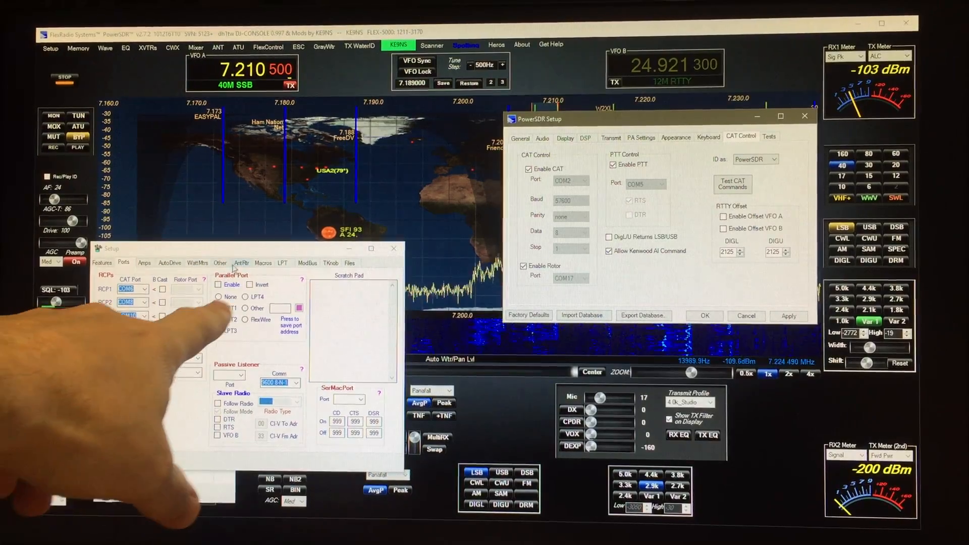
pyautogui.click(241, 262)
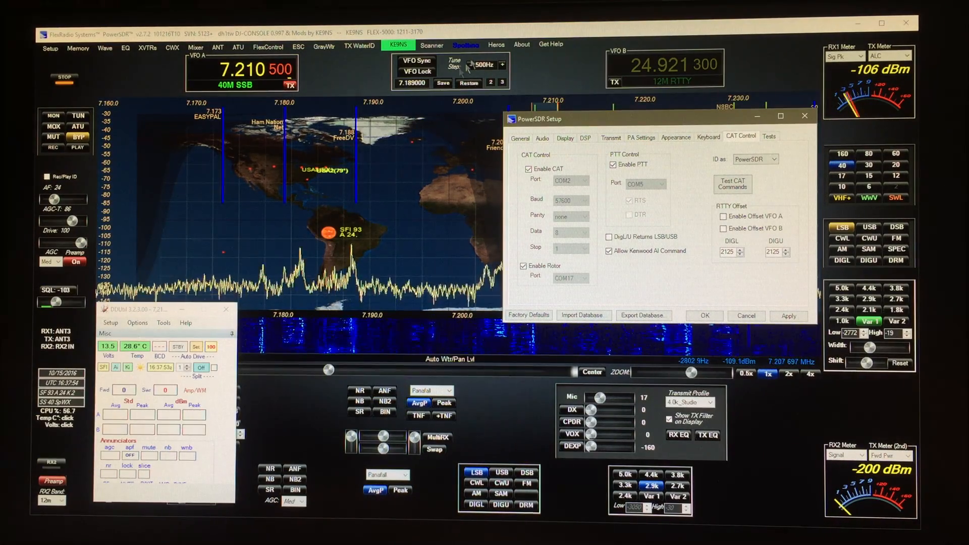
# Close the settings, start Spot DX in the spotter and keep spots labelled on the 40 m panadapter.
pyautogui.click(703, 315)
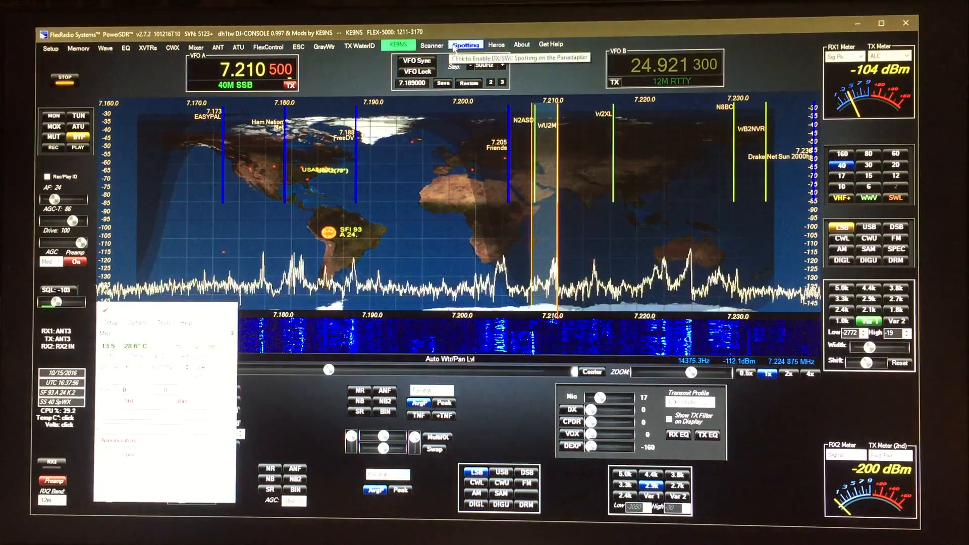
pyautogui.click(466, 44)
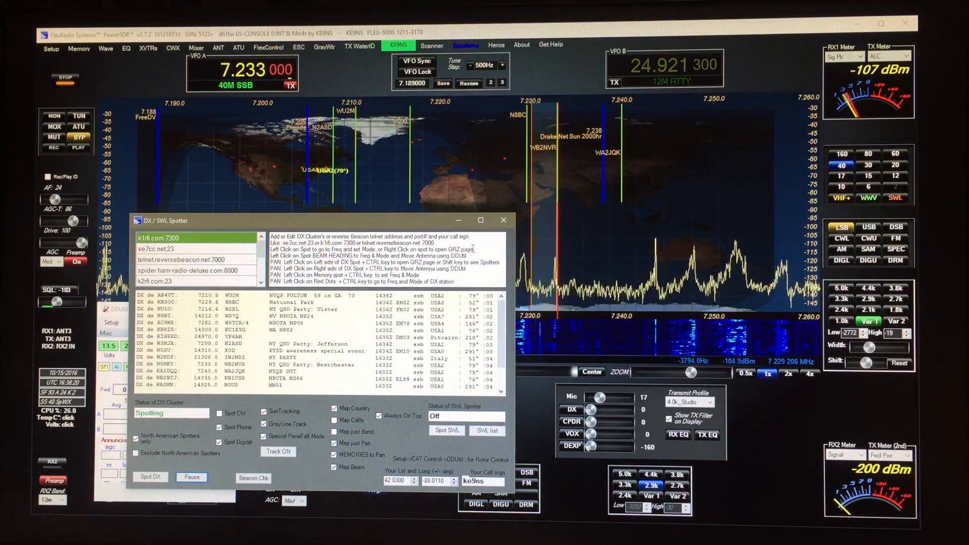
pyautogui.click(503, 221)
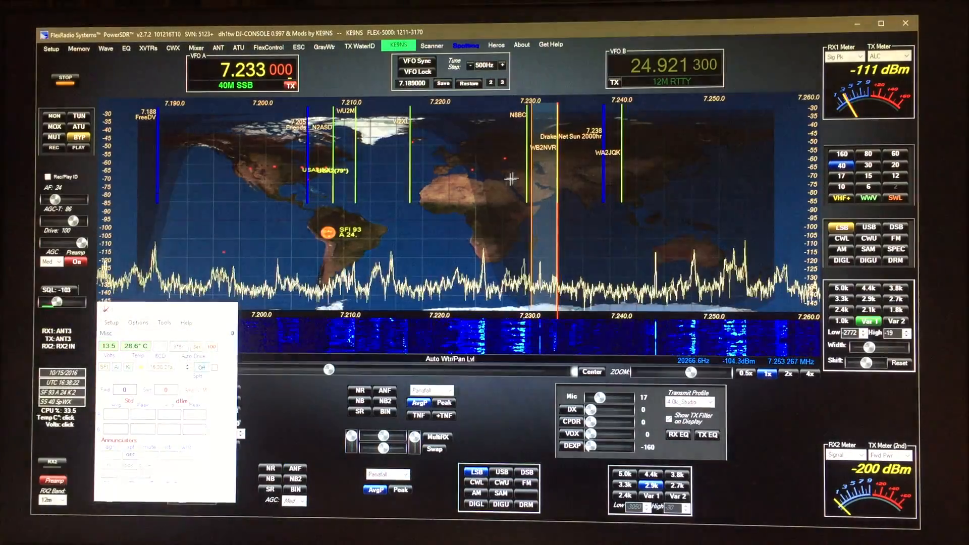